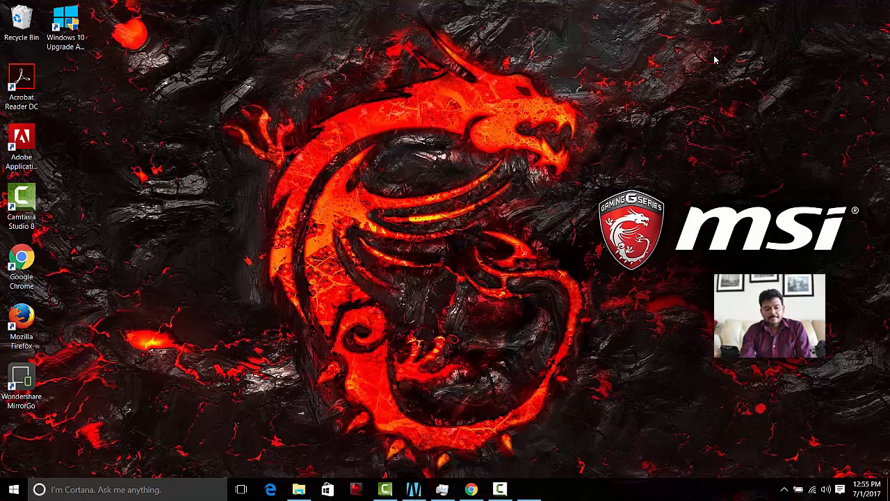
Bring up the Windows Run box with Win+R
key("Win+r")
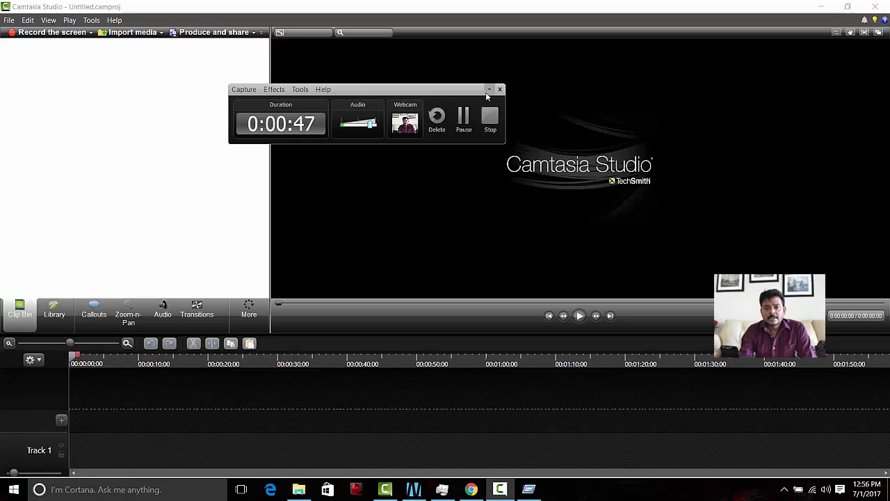
mouse_move(448, 94)
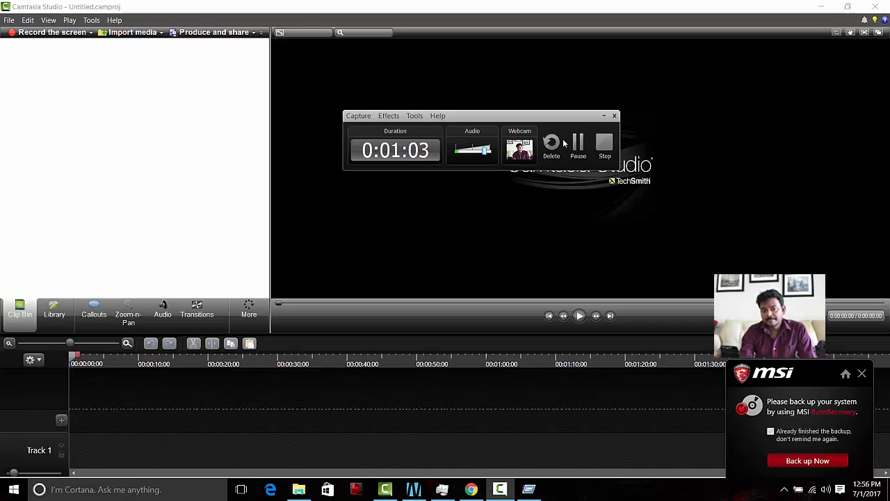
mouse_move(434, 458)
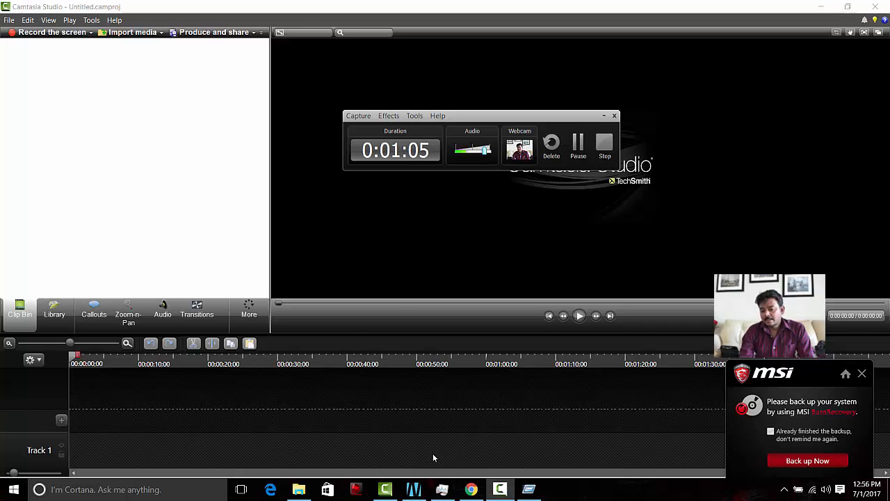
mouse_move(402, 471)
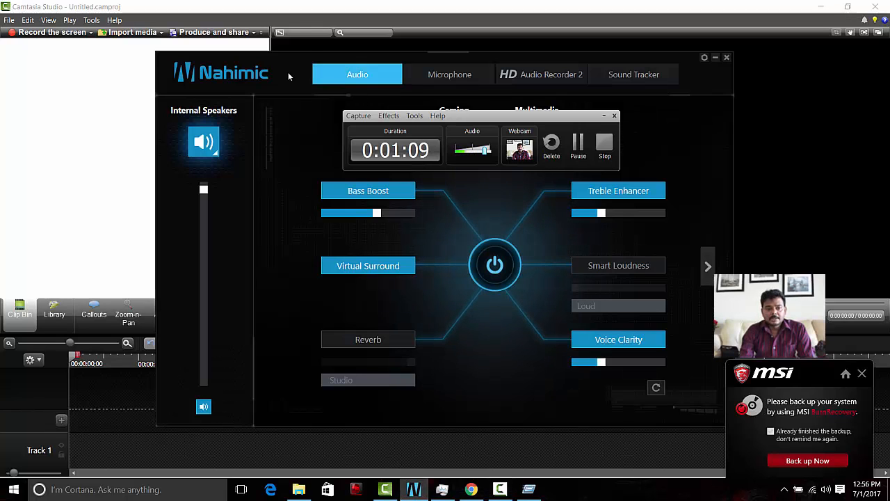
mouse_move(542, 96)
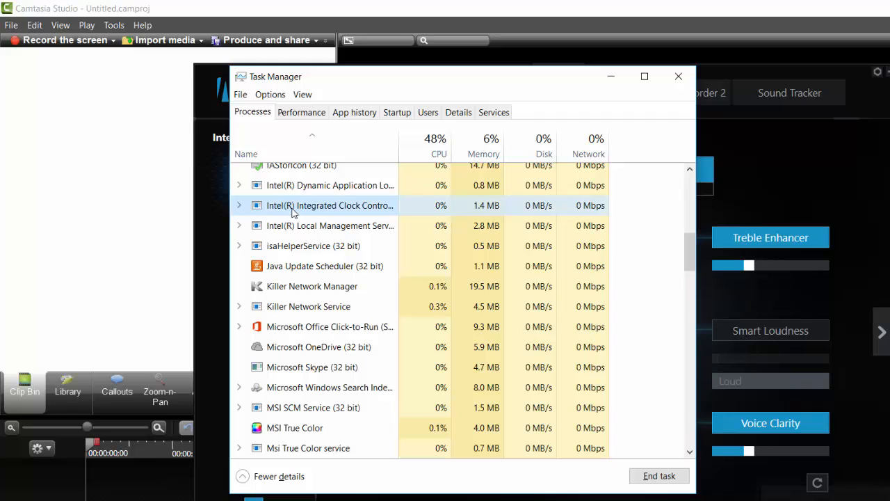
Scroll the process list down to the Nahimic, Norton Security and NVIDIA entries
scroll("down", 3)
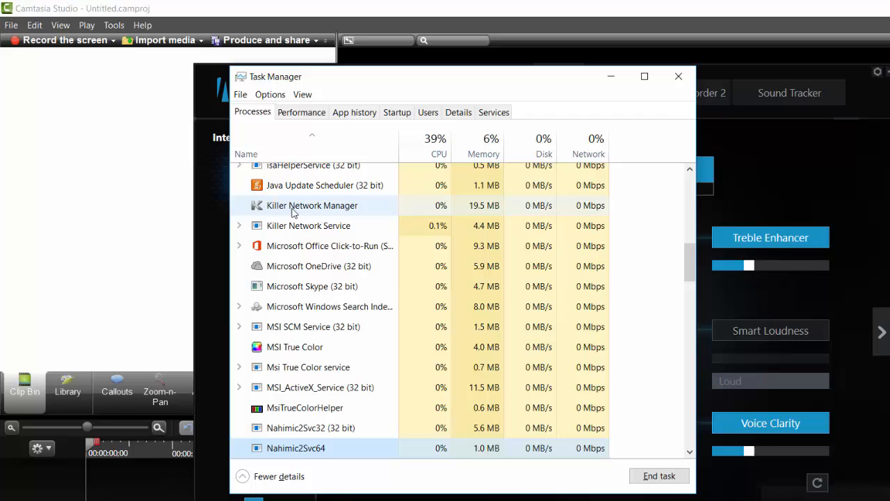
scroll("down", 3)
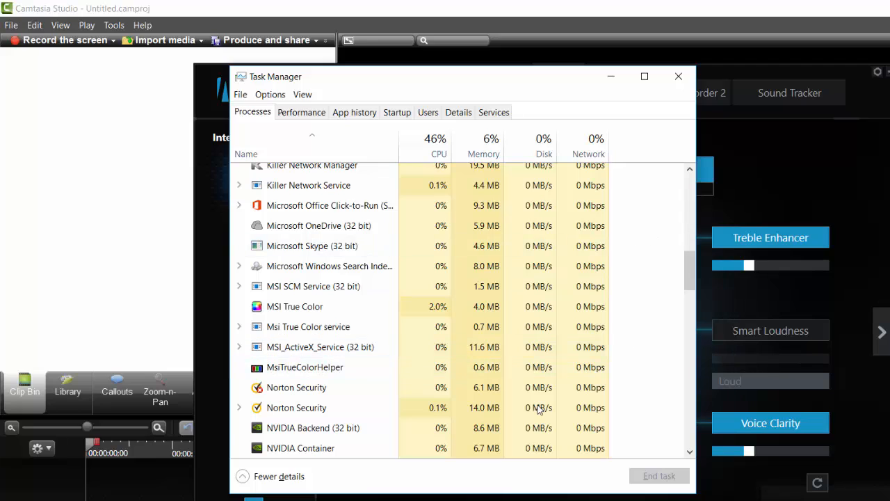
Bring the Camtasia Studio editor window to the front
left_click(679, 76)
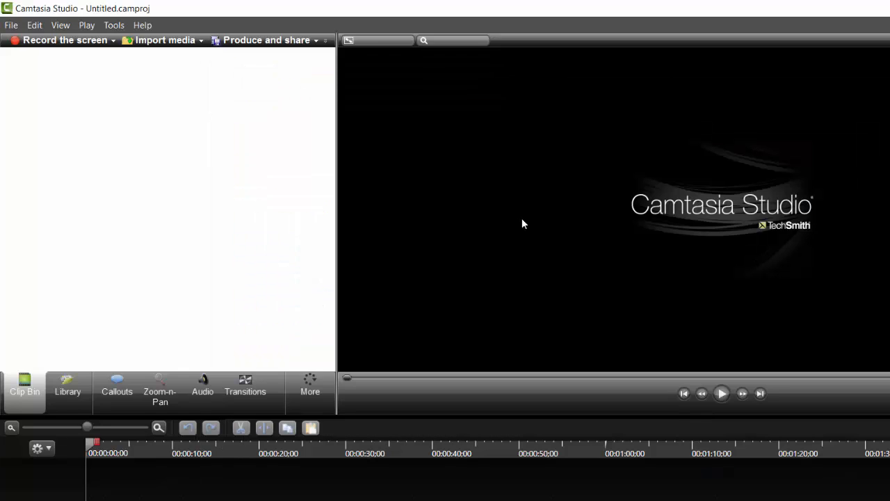
mouse_move(514, 215)
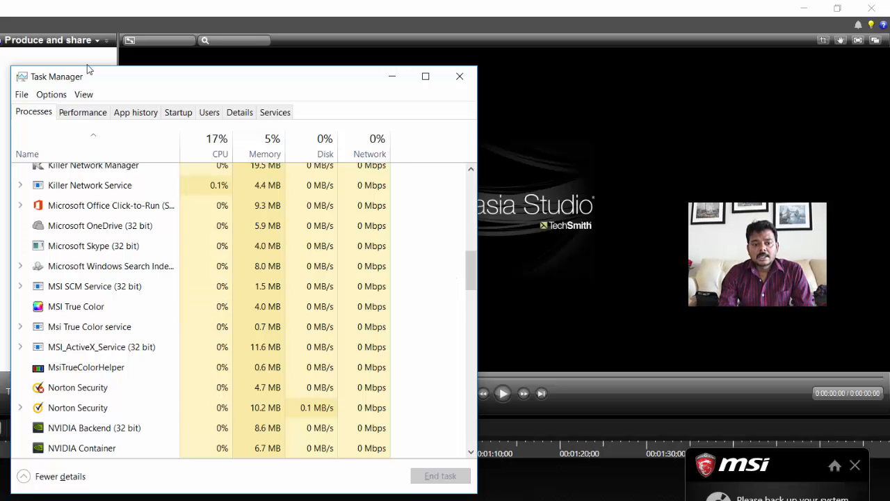
Select the Microsoft Skype (32 bit) process in Task Manager's list
left_click(93, 244)
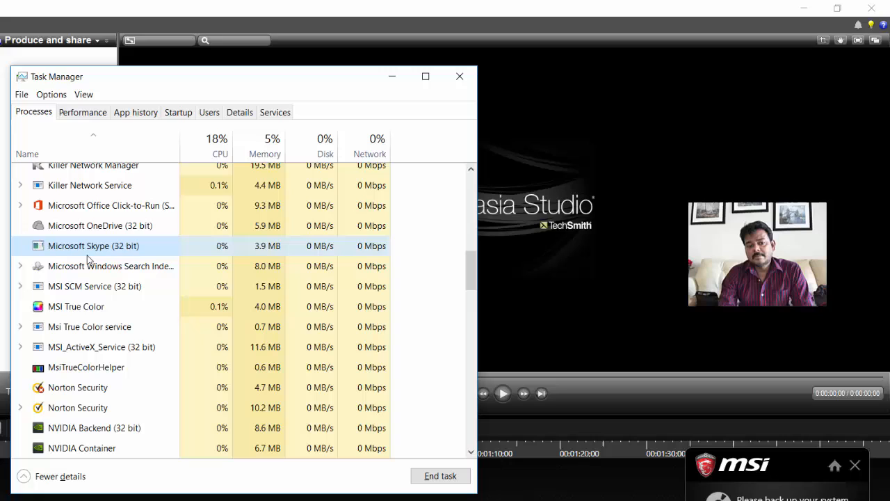